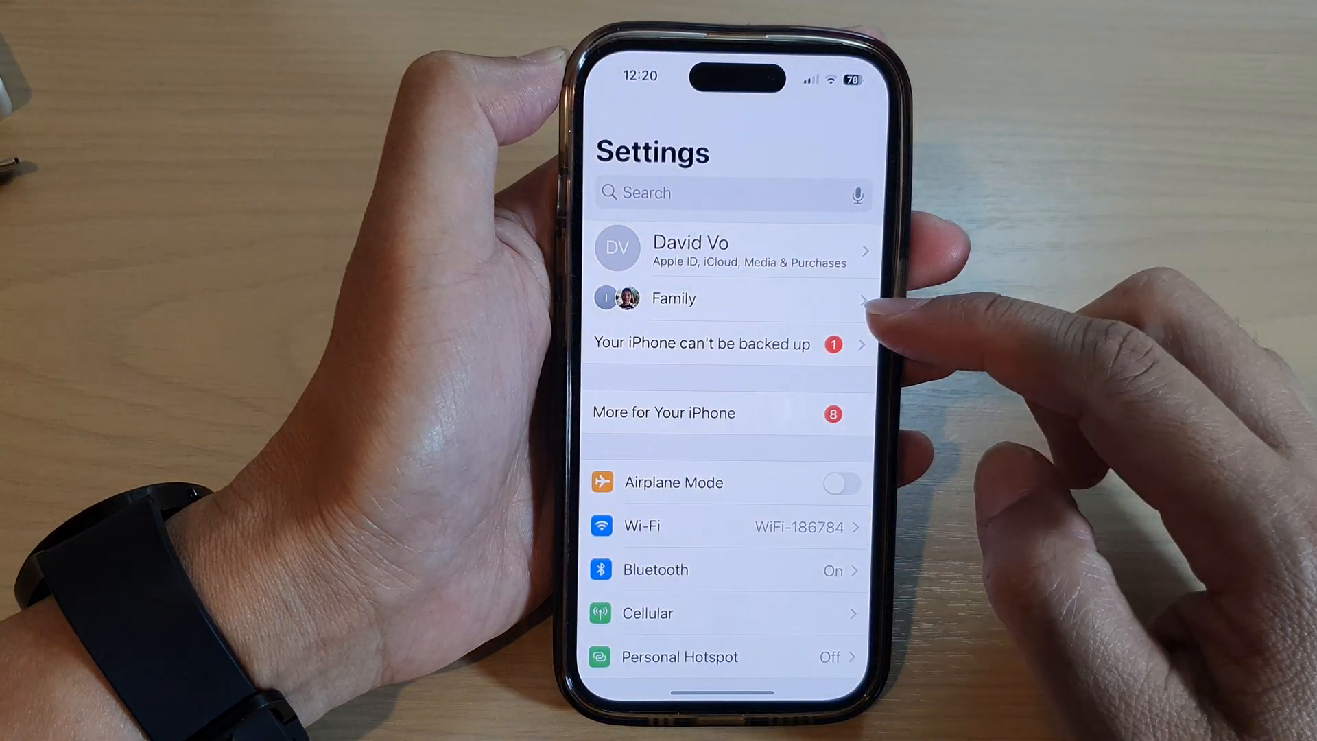
Open the Apple ID account page from the banner at the top of Settings
scroll(up, 3)
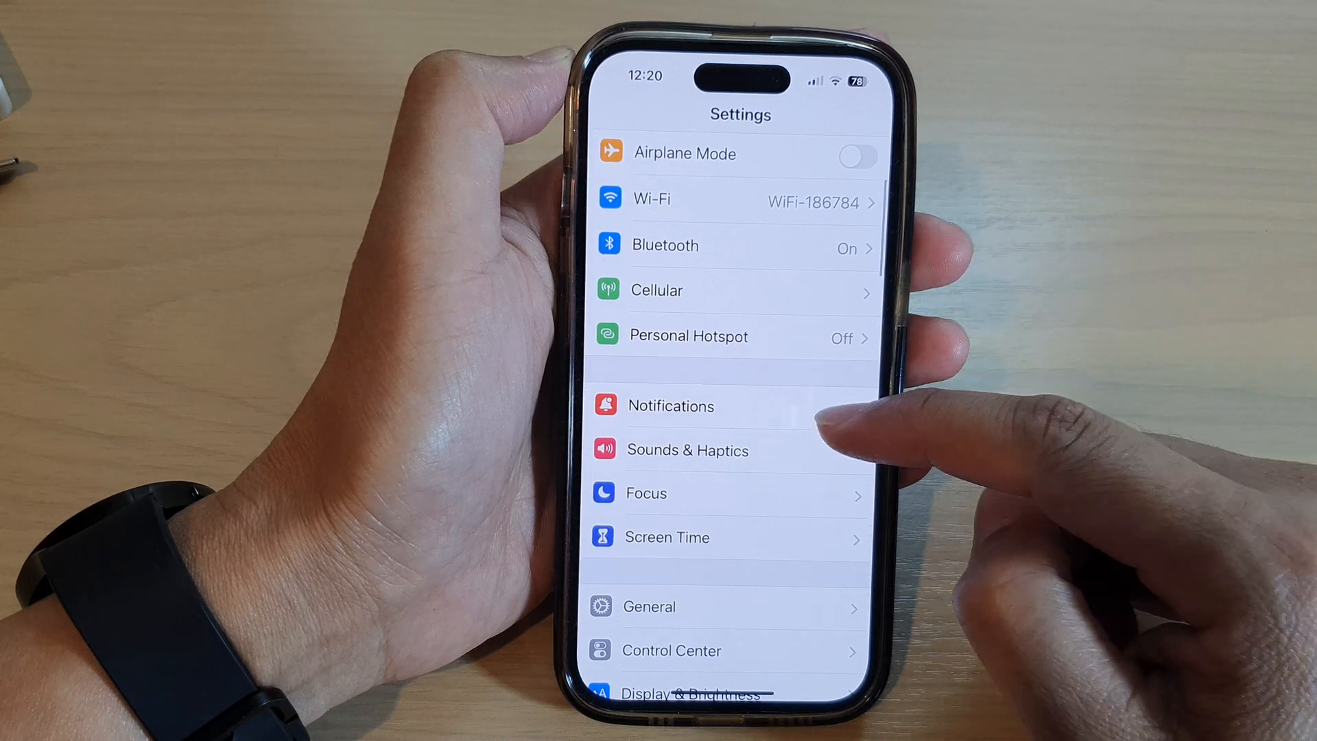
scroll(down, 3)
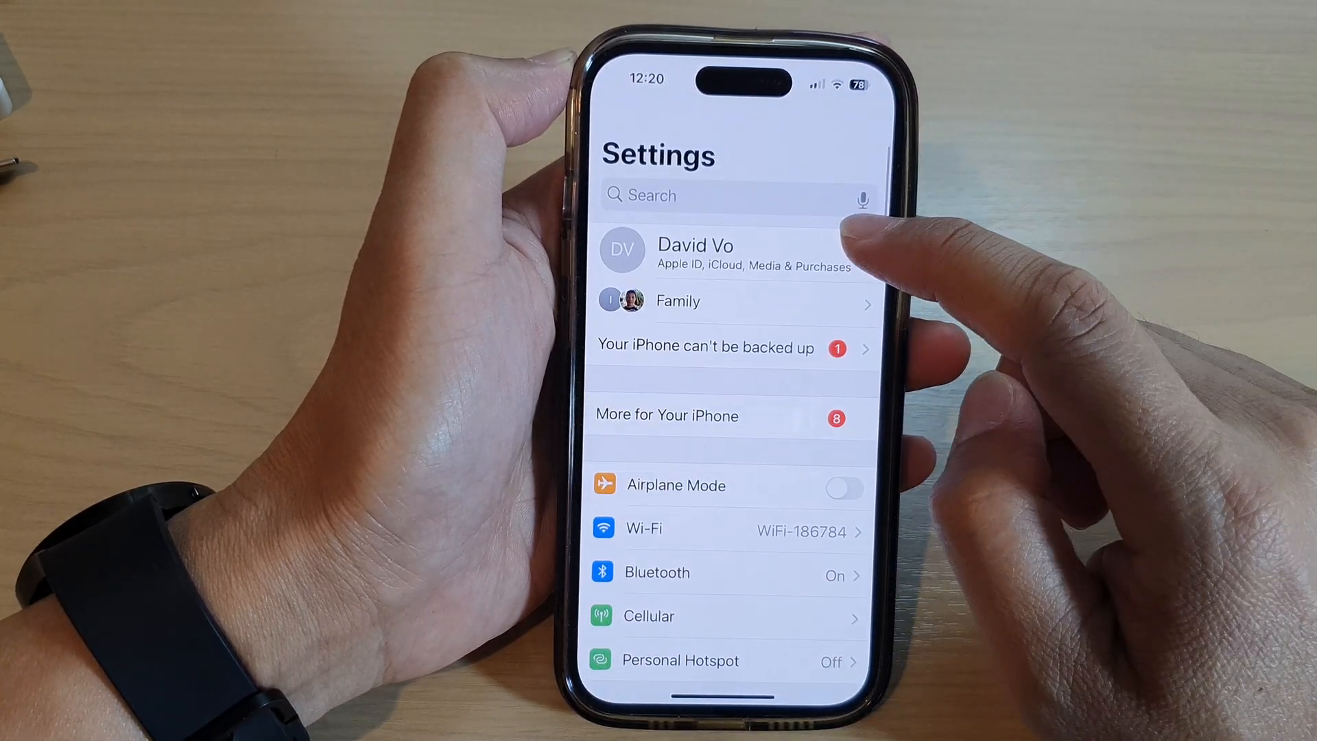
click(694, 252)
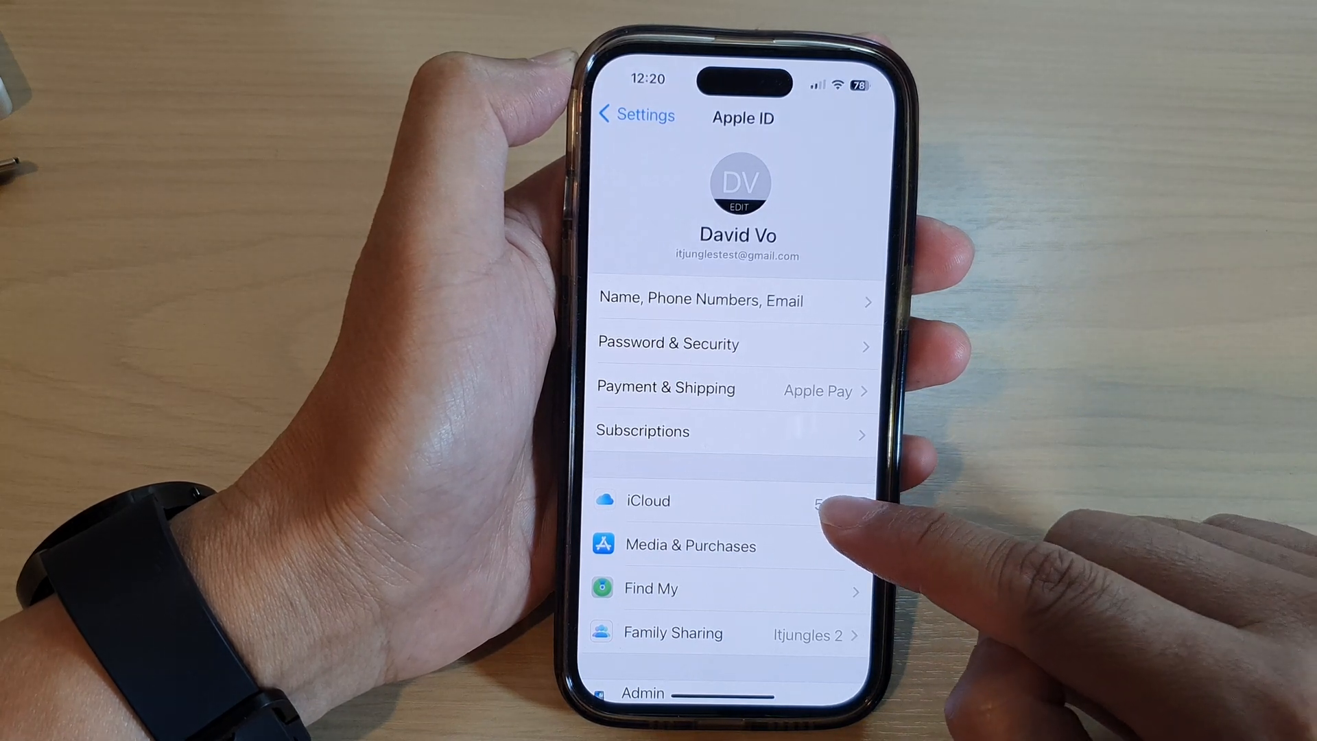
Open iCloud settings and the Apps using iCloud list
click(646, 499)
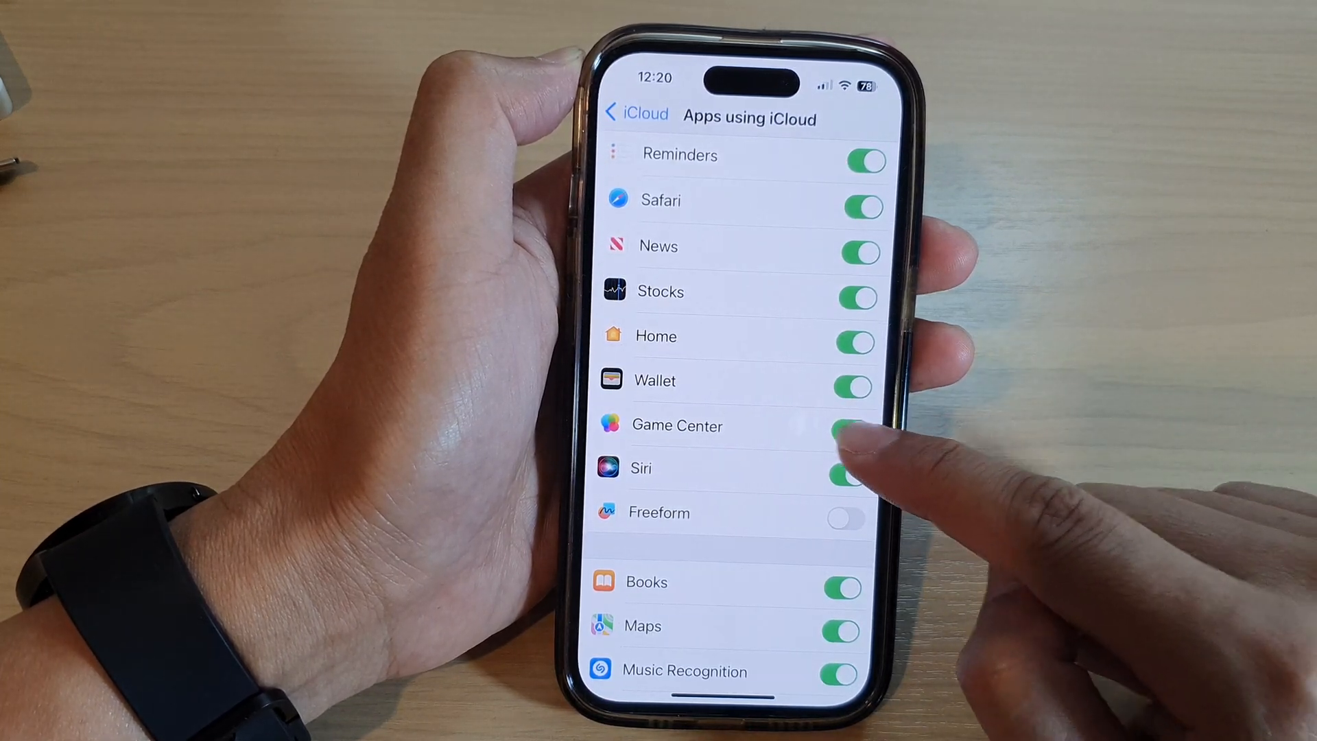
Switch the Game Center iCloud sync toggle off, then back on so it ends enabled
click(860, 430)
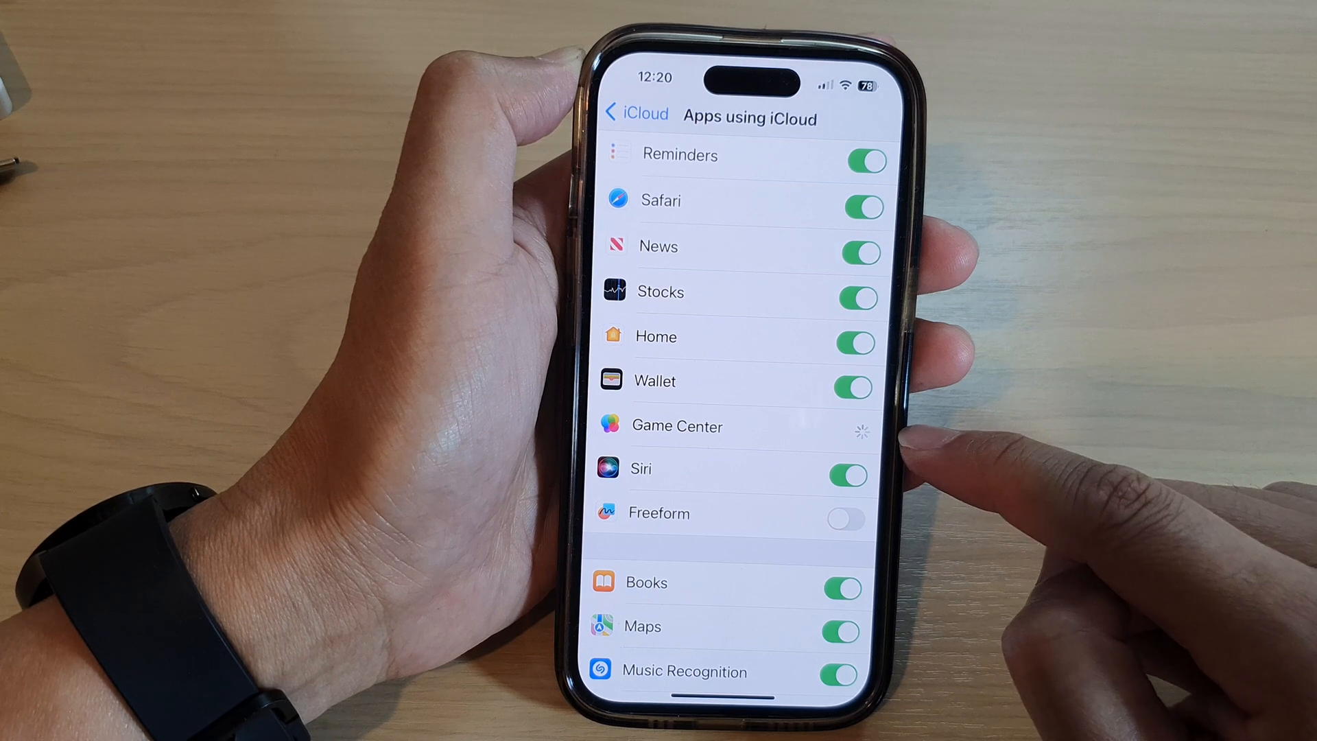
click(851, 434)
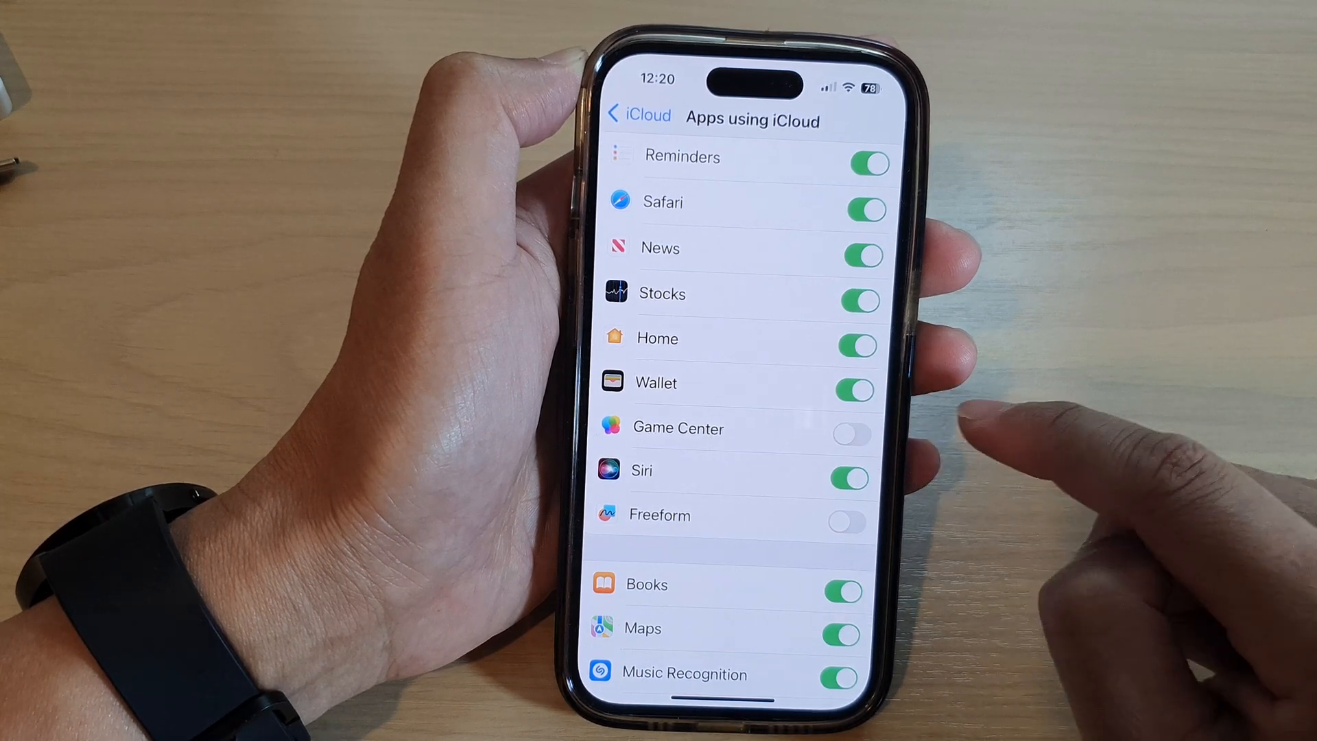
click(852, 435)
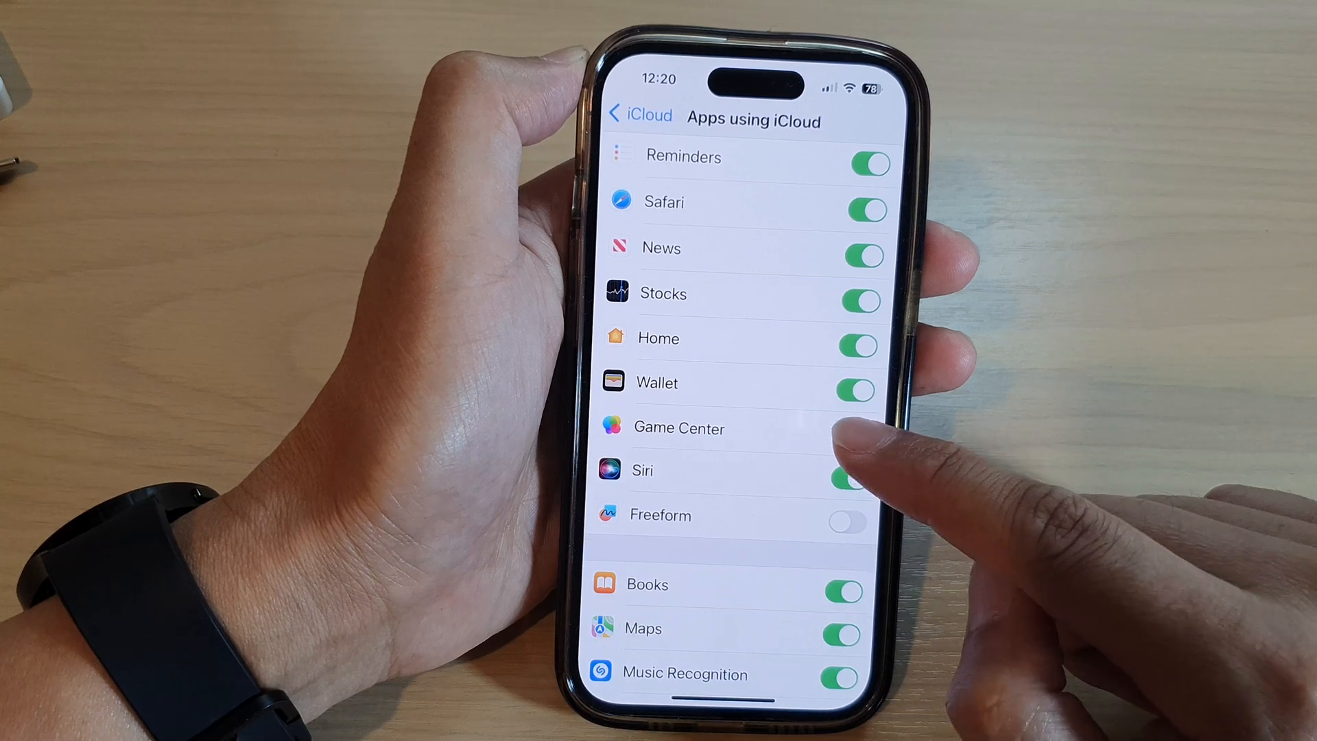
click(850, 432)
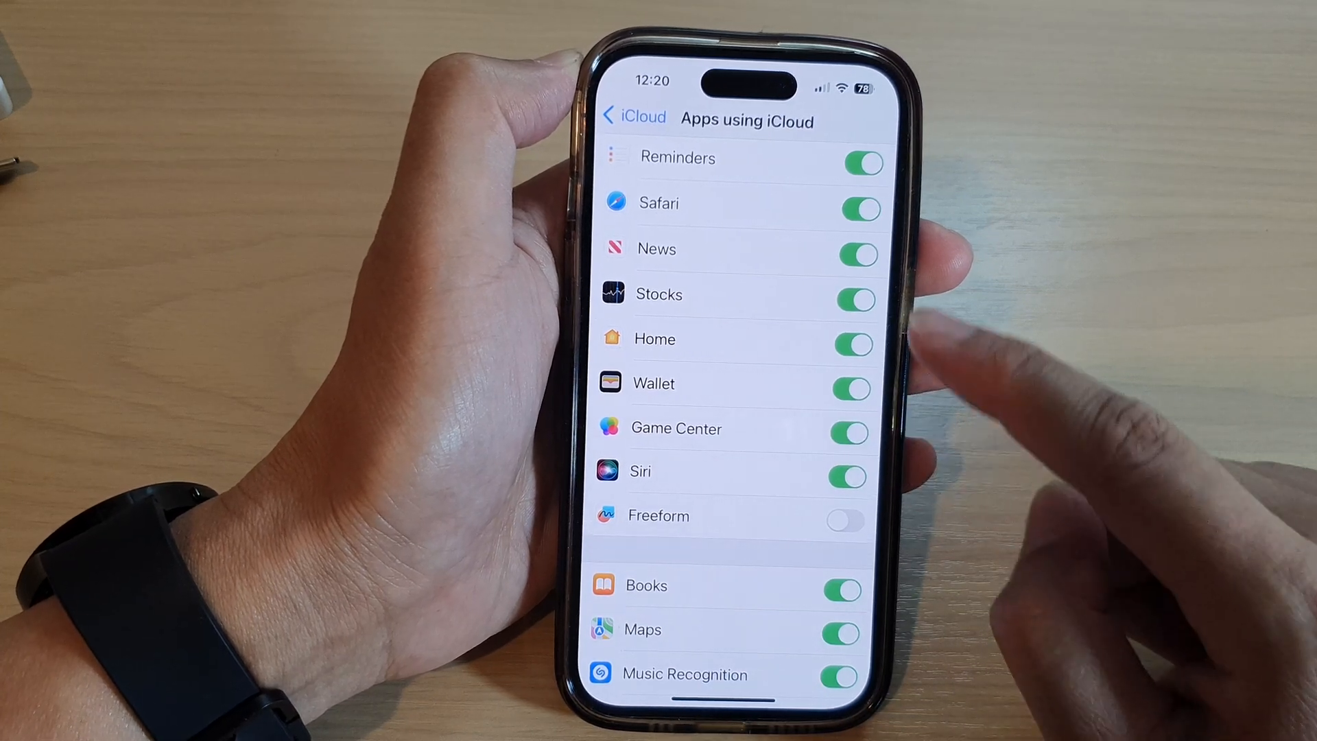